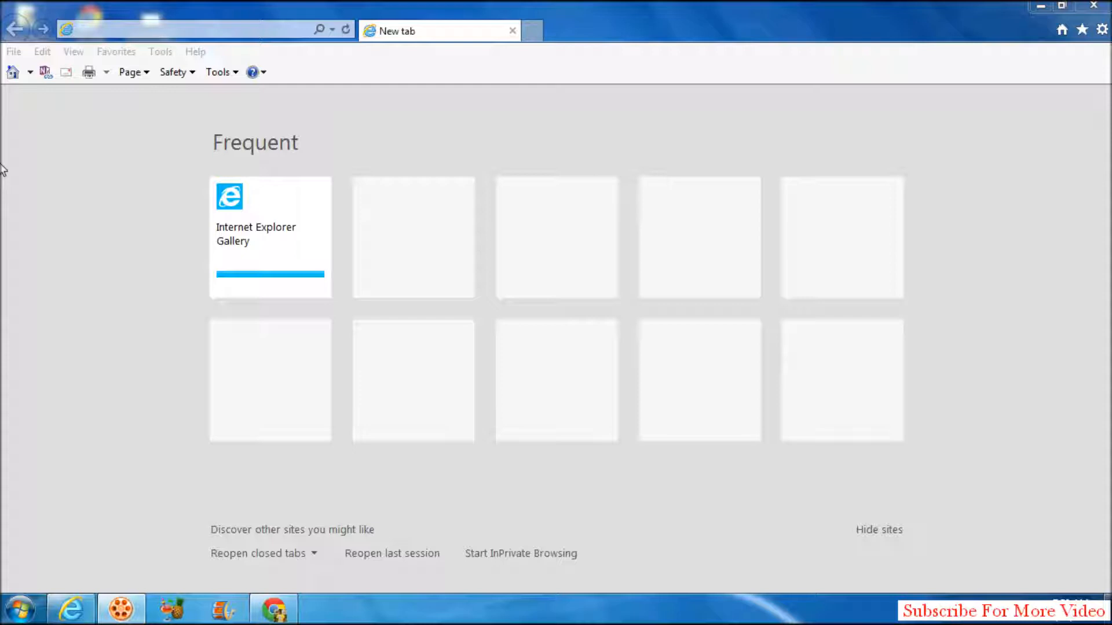
Bring up the Internet Options dialog from the Tools menu.
{"action": "left_click", "coordinate": [159, 51]}
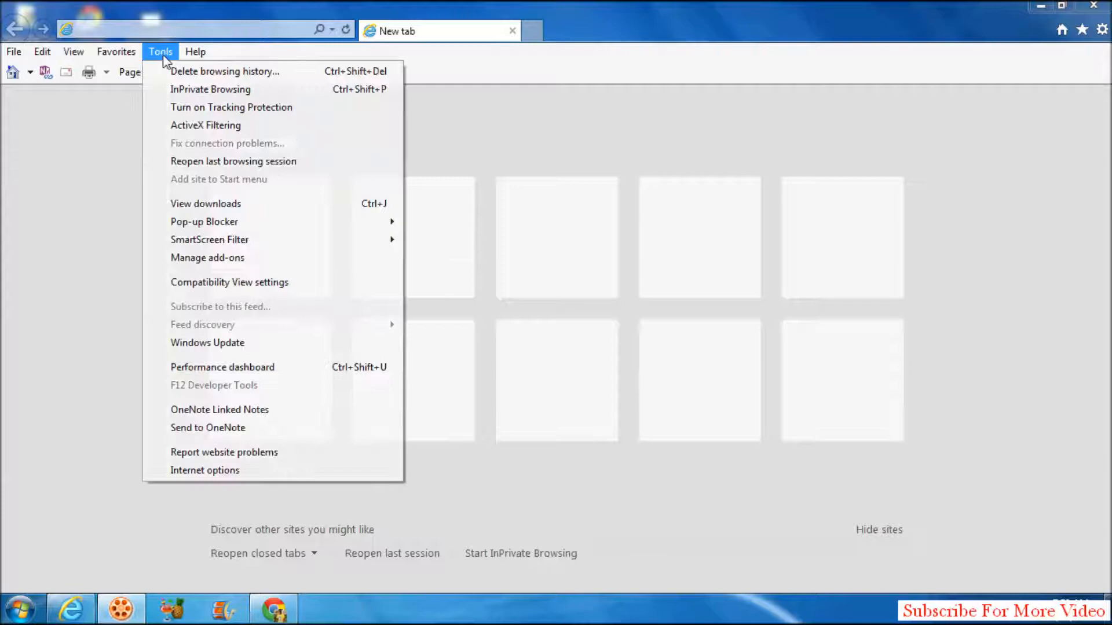
{"action": "left_click", "coordinate": [205, 470]}
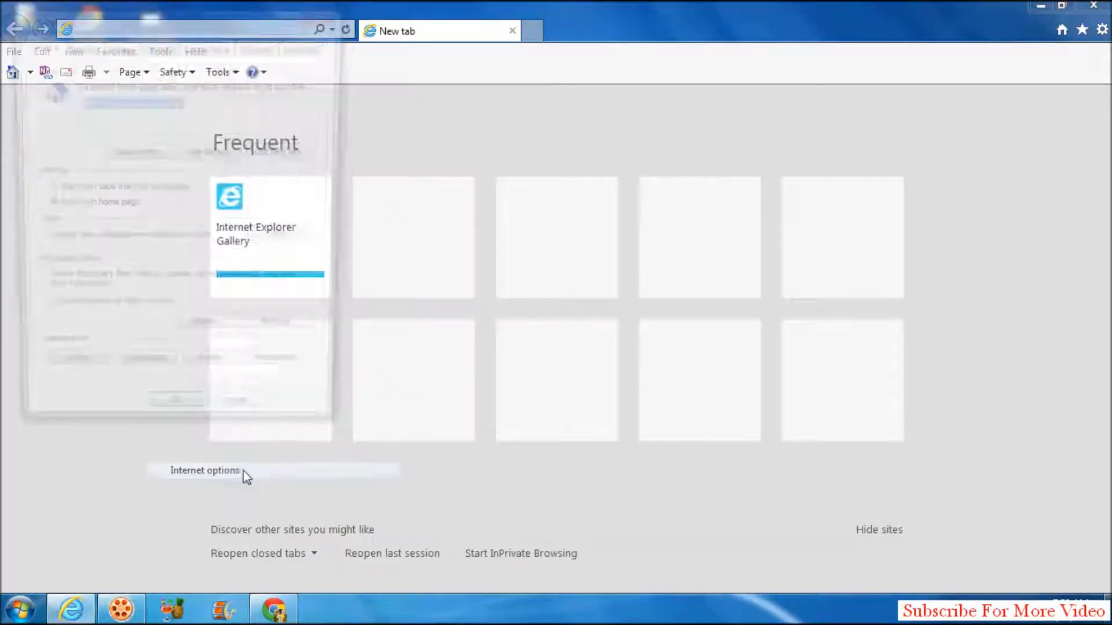
In Accessibility, enable 'Ignore font sizes specified on webpages' and confirm with OK twice.
{"action": "left_click", "coordinate": [205, 471]}
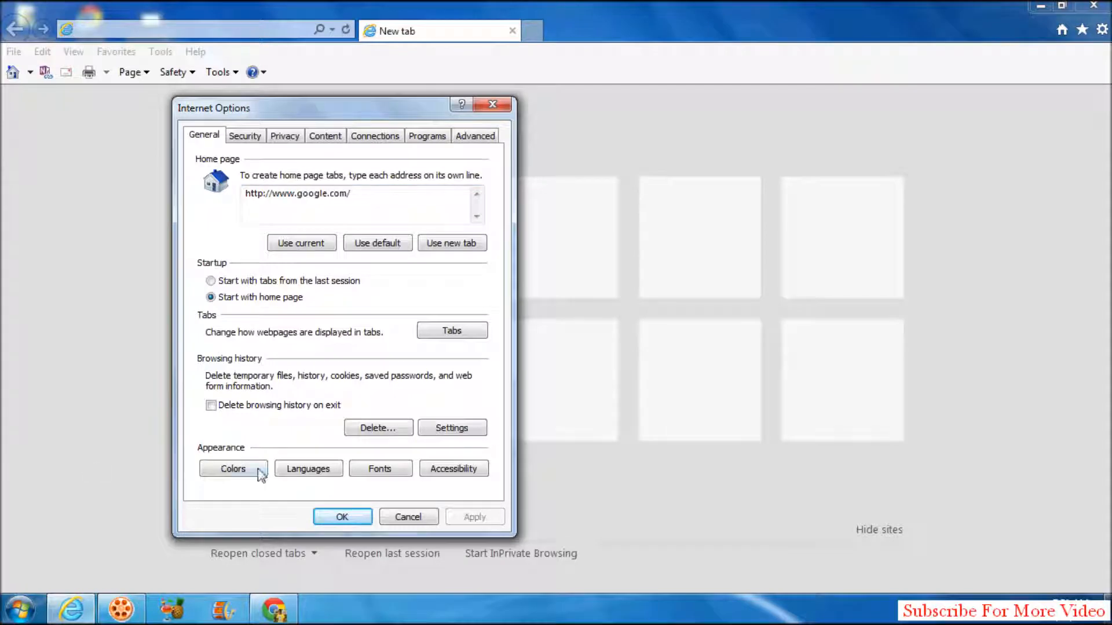
{"action": "mouse_move", "coordinate": [453, 469]}
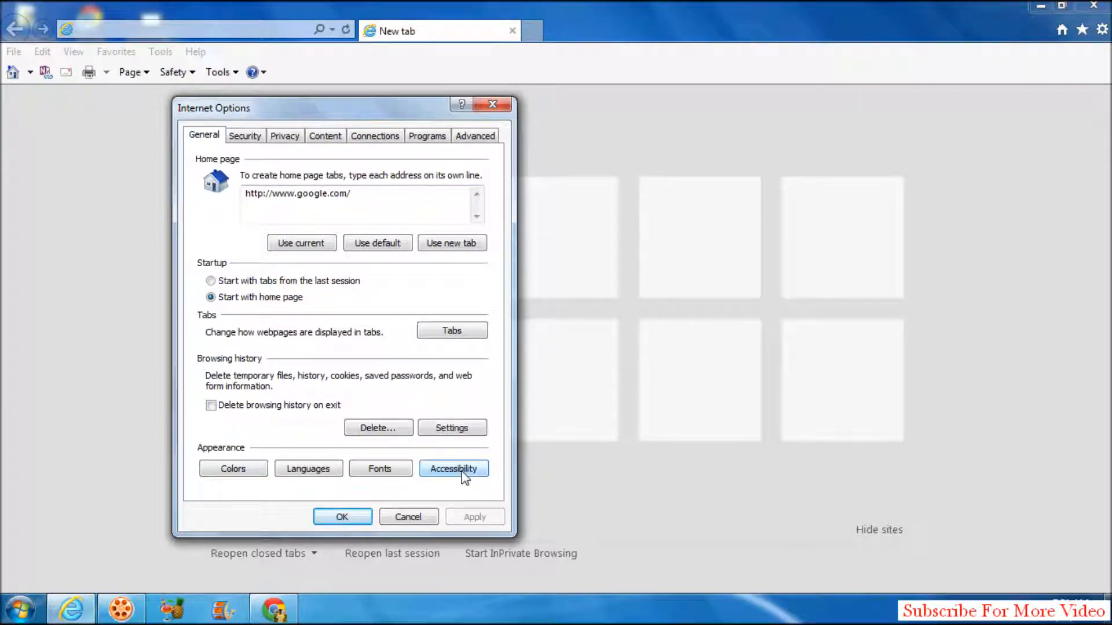
{"action": "left_click", "coordinate": [453, 469]}
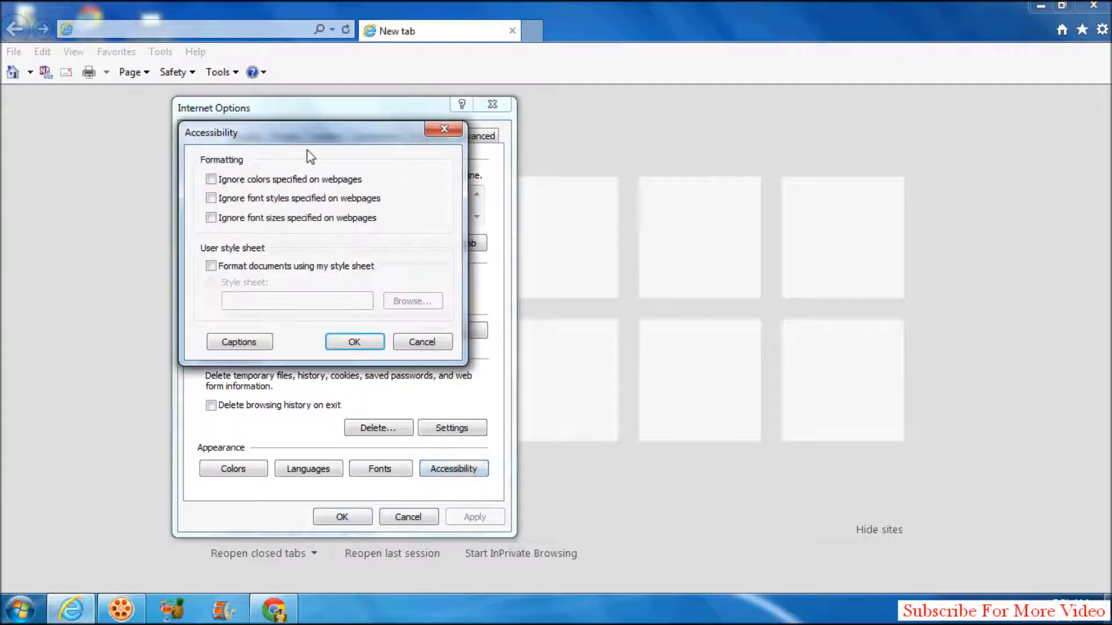
{"action": "mouse_move", "coordinate": [263, 200]}
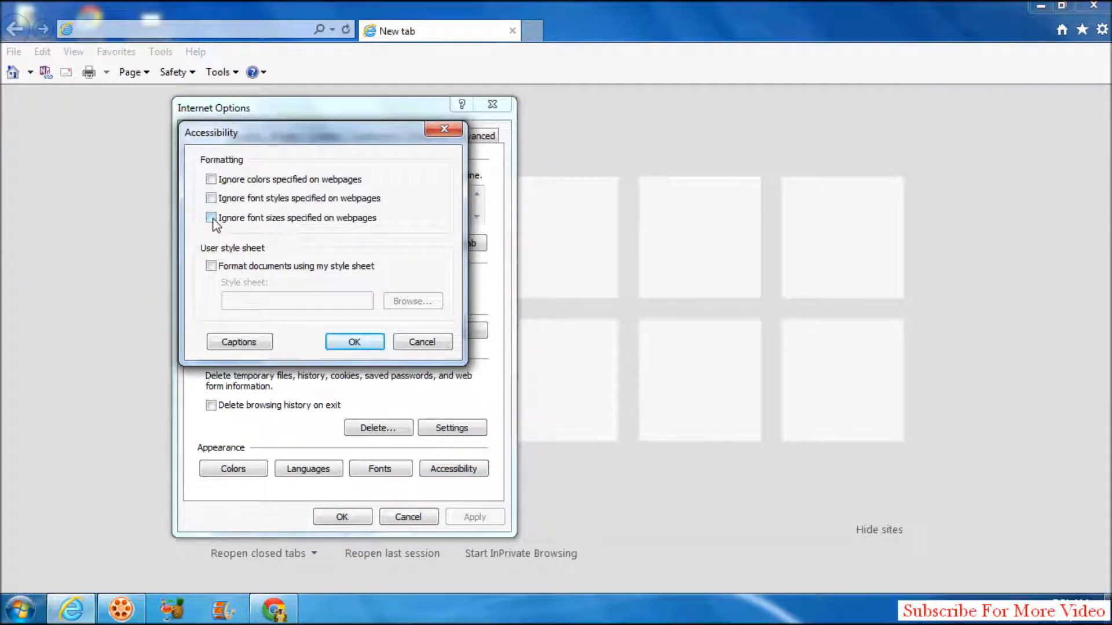
{"action": "left_click", "coordinate": [211, 218]}
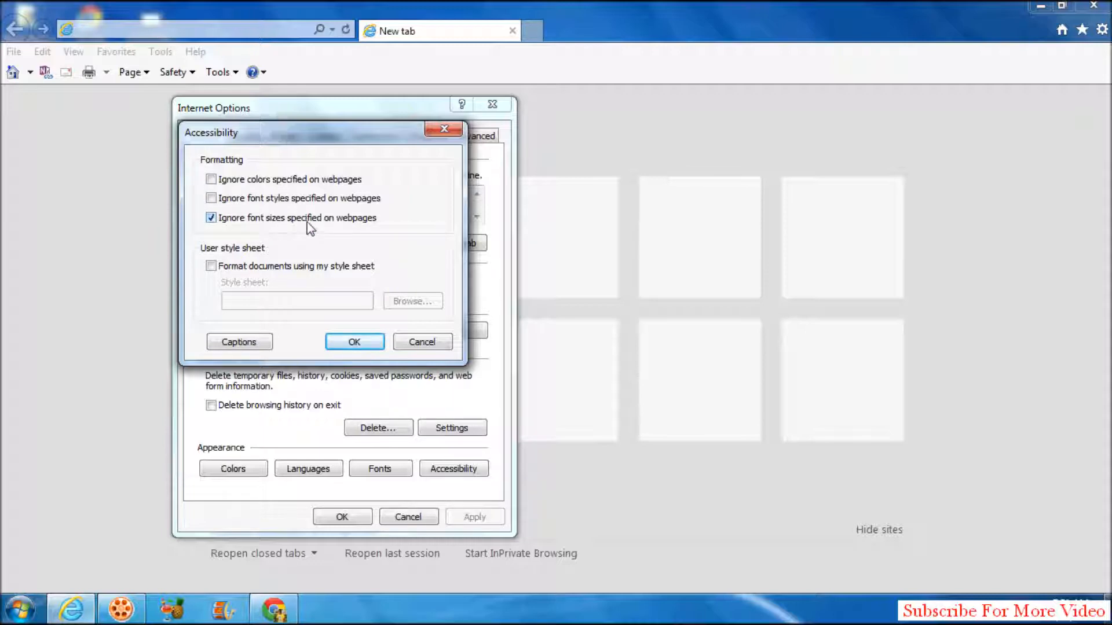
{"action": "mouse_move", "coordinate": [394, 234]}
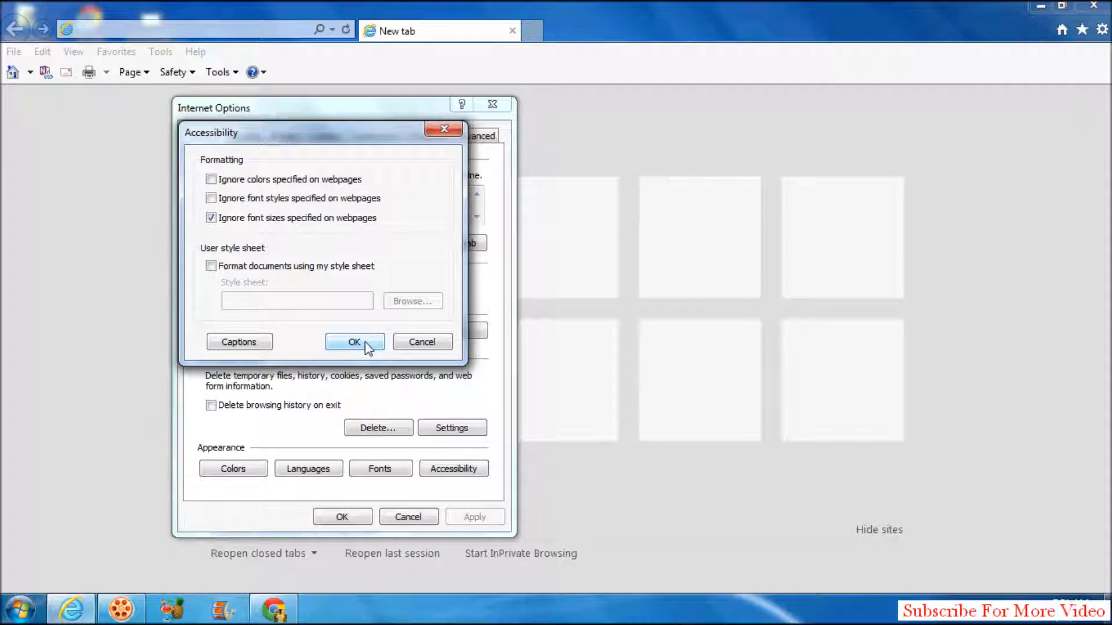
{"action": "left_click", "coordinate": [355, 341]}
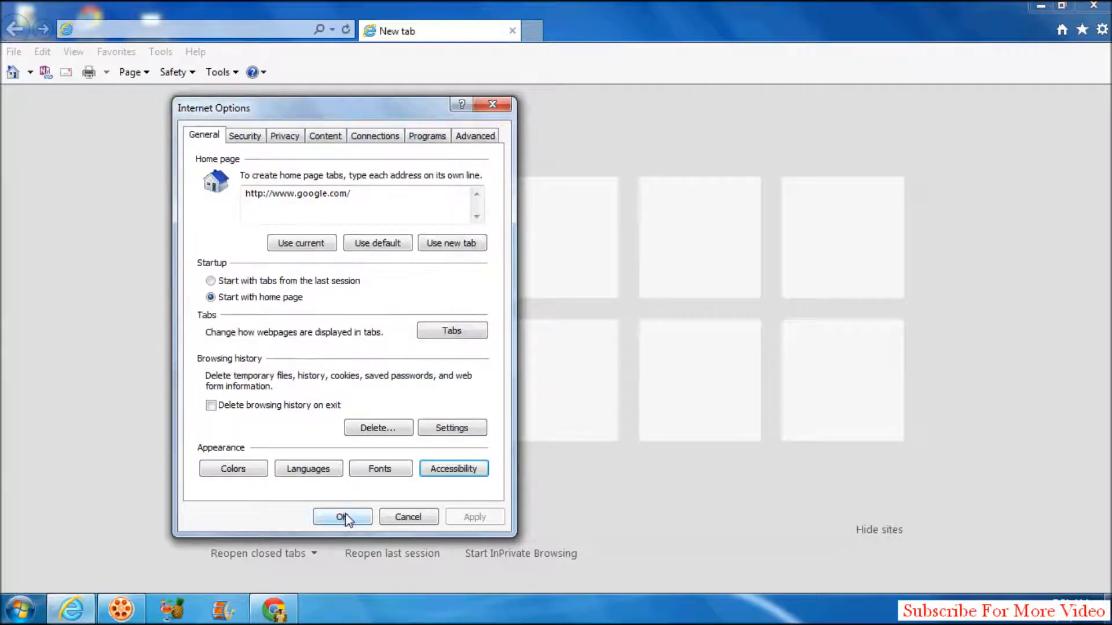
{"action": "left_click", "coordinate": [342, 516]}
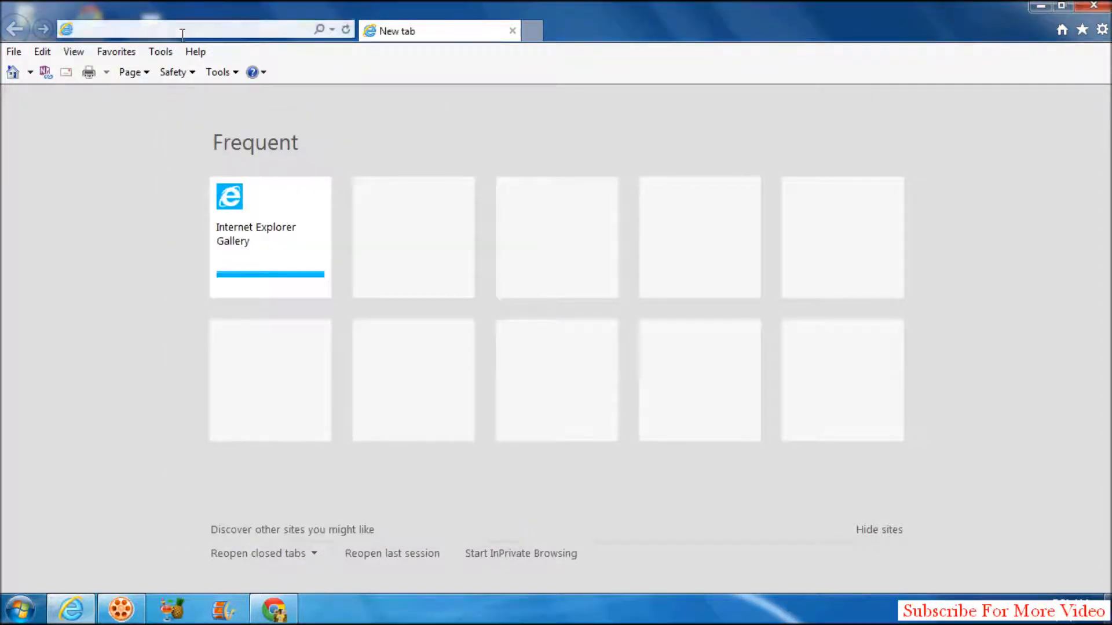
{"action": "type", "text": "https://www.google.com.sa/"}
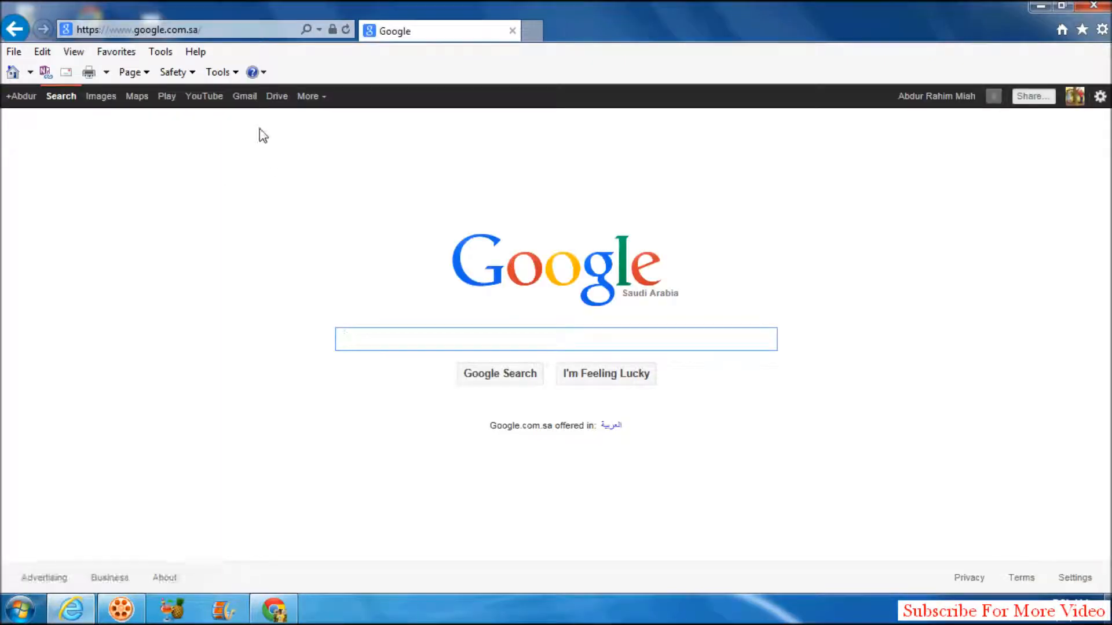
{"action": "mouse_move", "coordinate": [215, 127]}
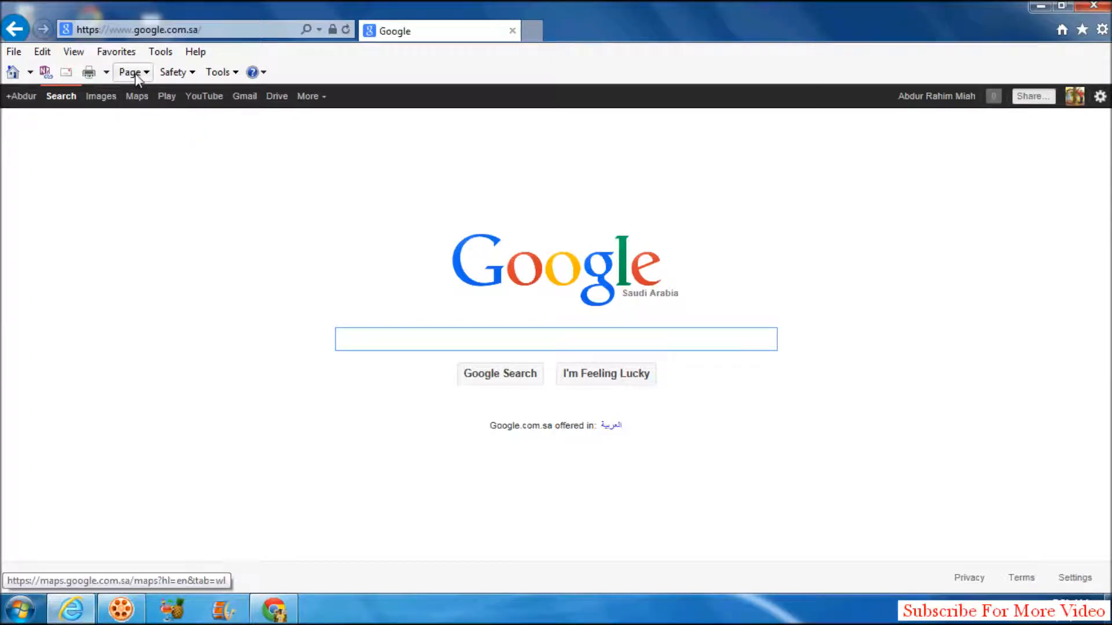
{"action": "left_click", "coordinate": [132, 72]}
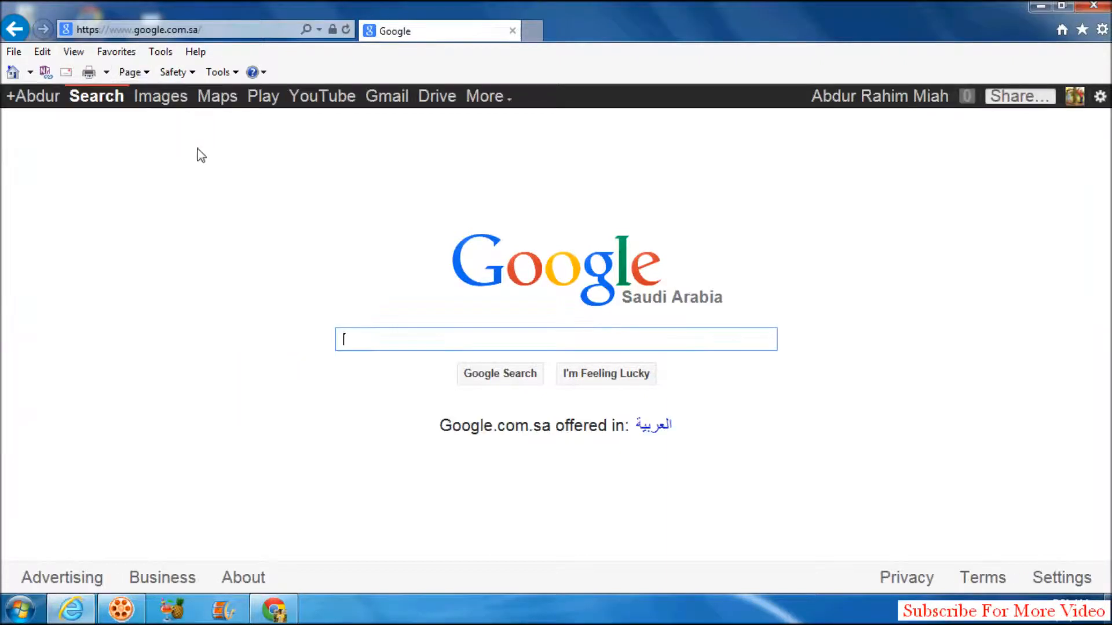
{"action": "mouse_move", "coordinate": [289, 158]}
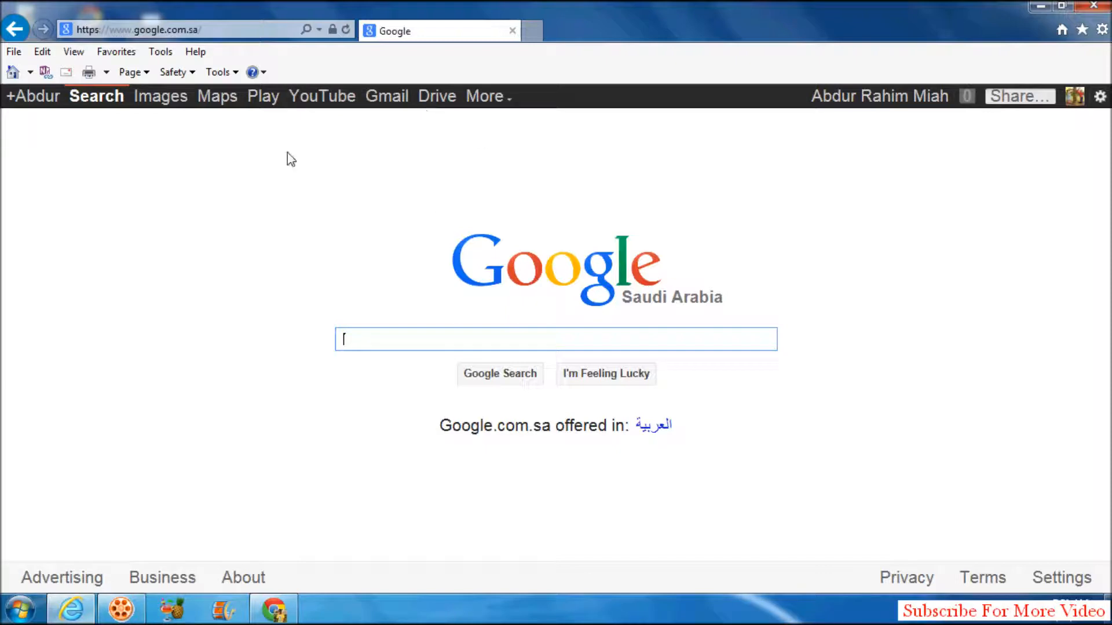
{"action": "mouse_move", "coordinate": [437, 96]}
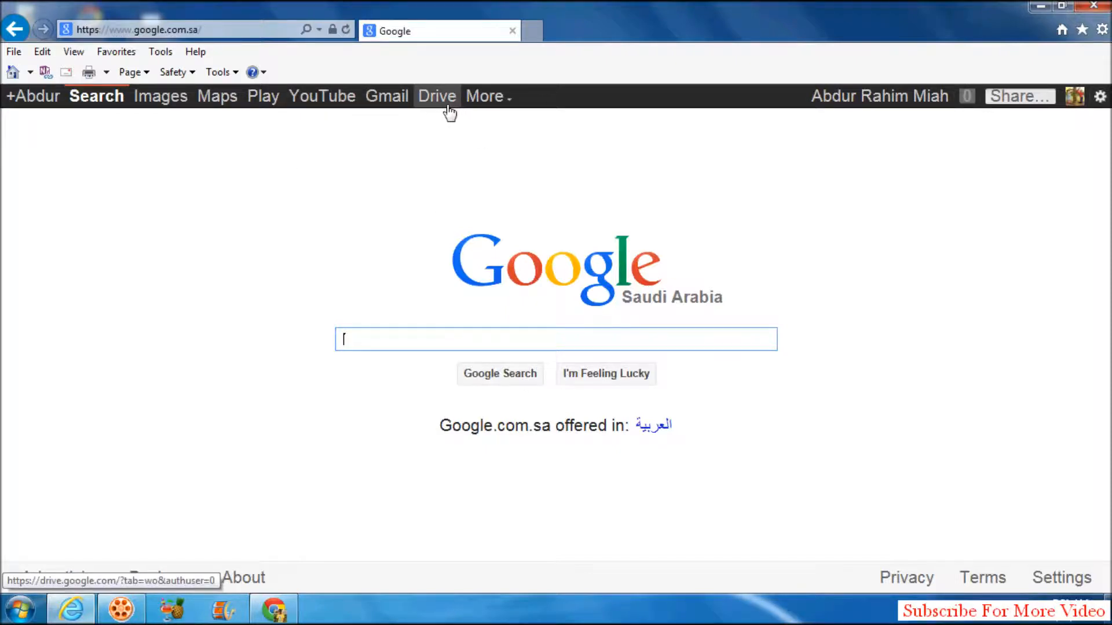
{"action": "mouse_move", "coordinate": [45, 305]}
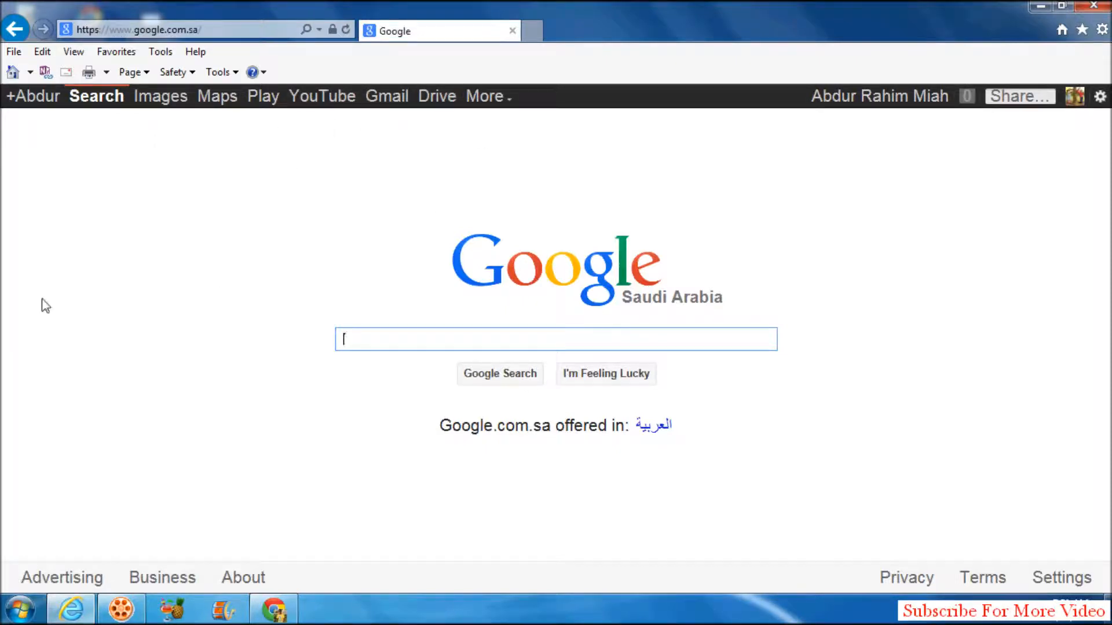
{"action": "mouse_move", "coordinate": [337, 119]}
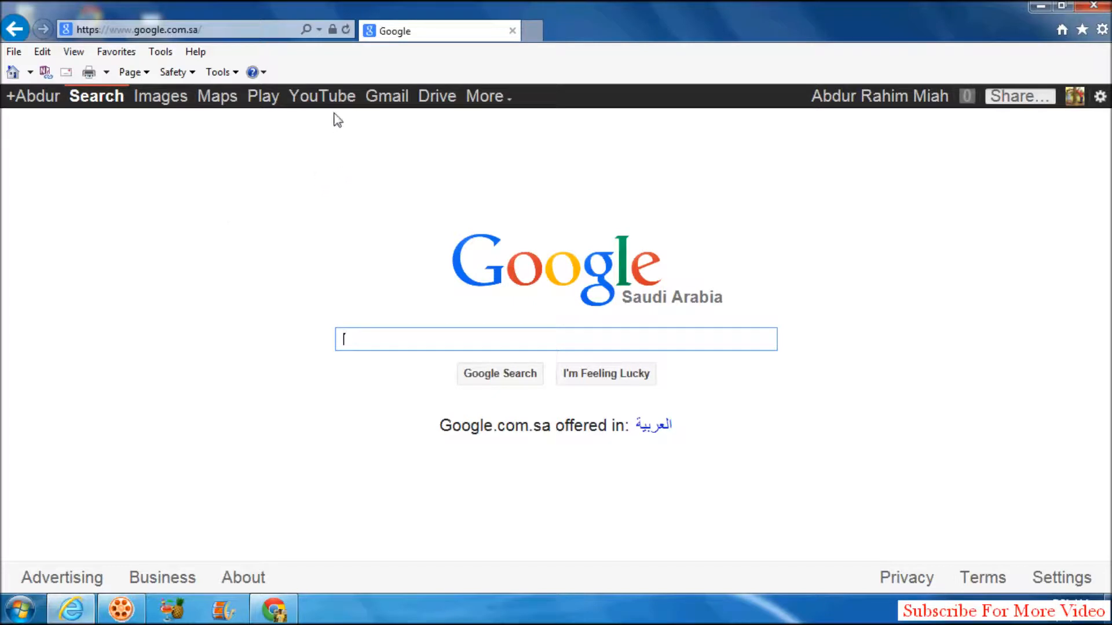
{"action": "mouse_move", "coordinate": [173, 202]}
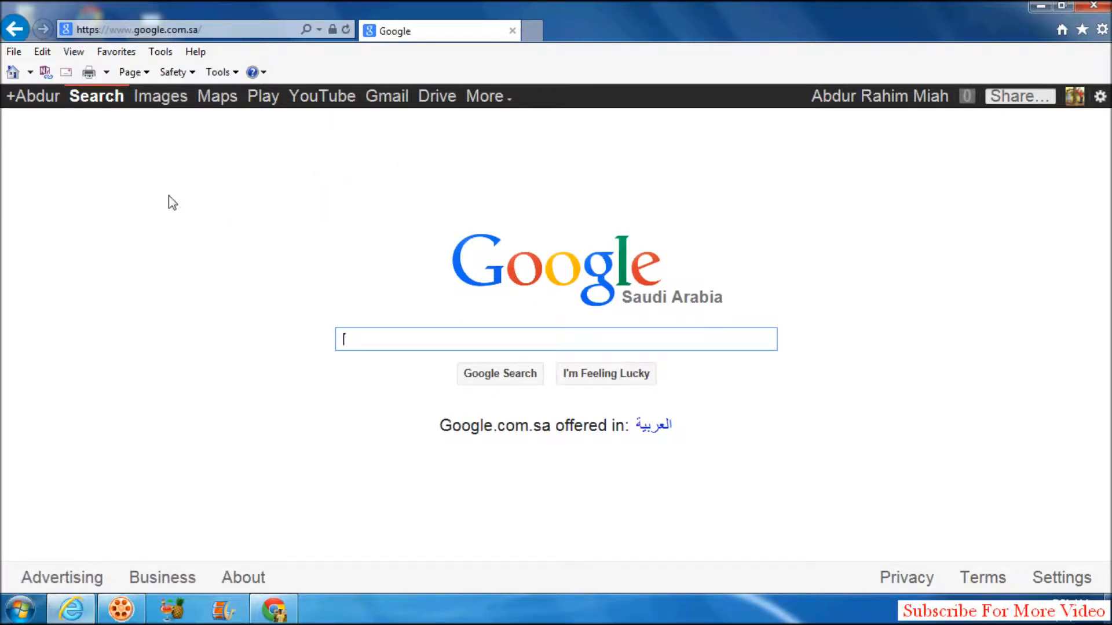
Set the Google page's text size to Smaller via Page > Text size.
{"action": "left_click", "coordinate": [129, 72]}
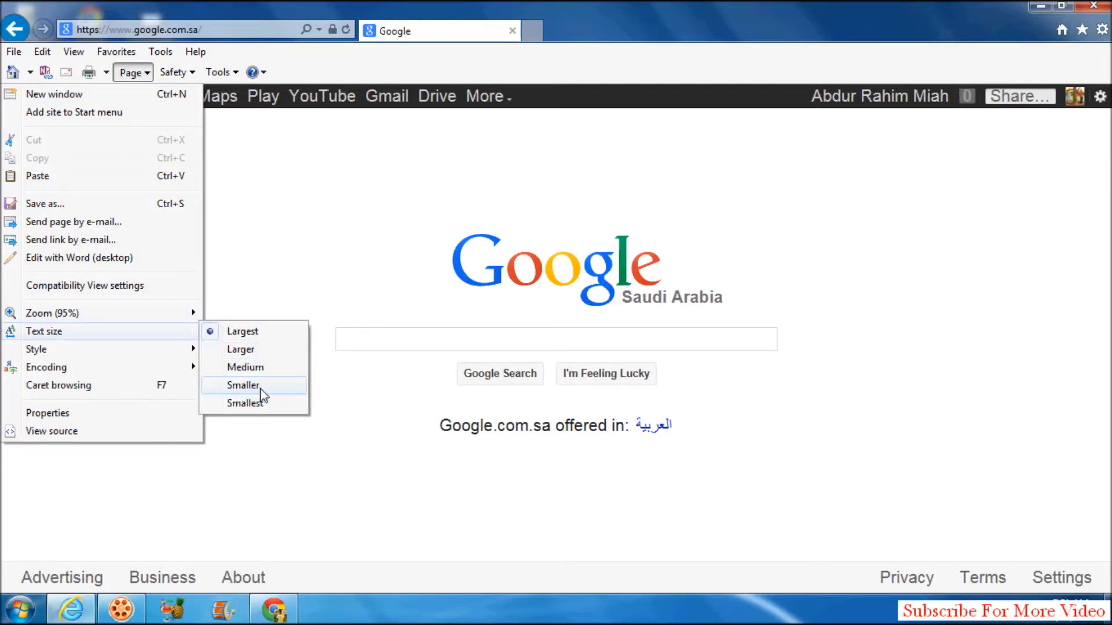
{"action": "left_click", "coordinate": [242, 384]}
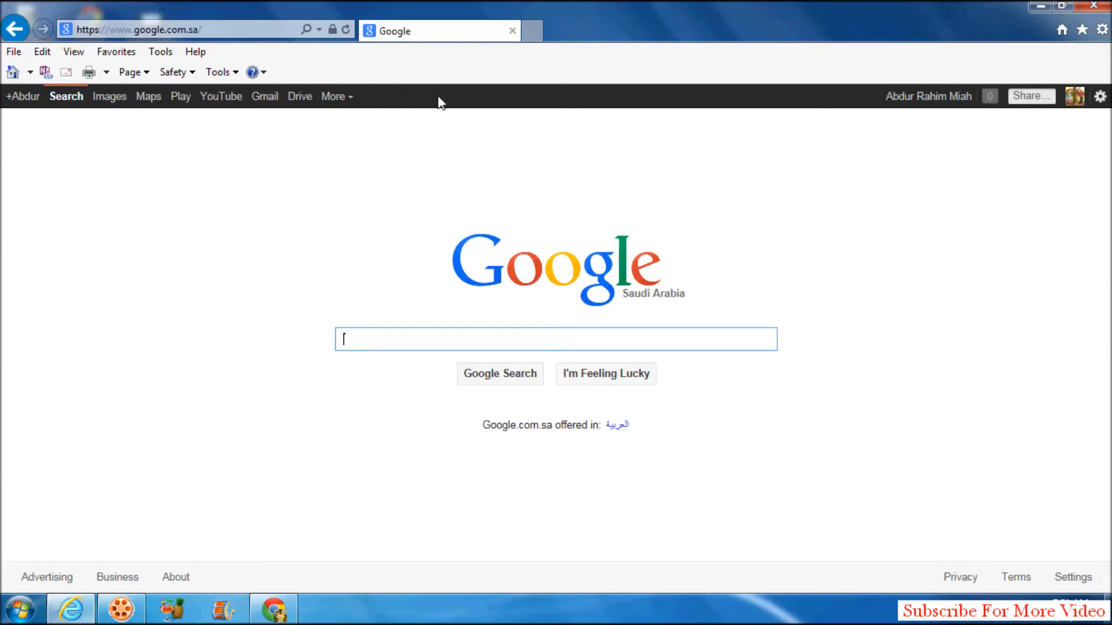
{"action": "mouse_move", "coordinate": [147, 275]}
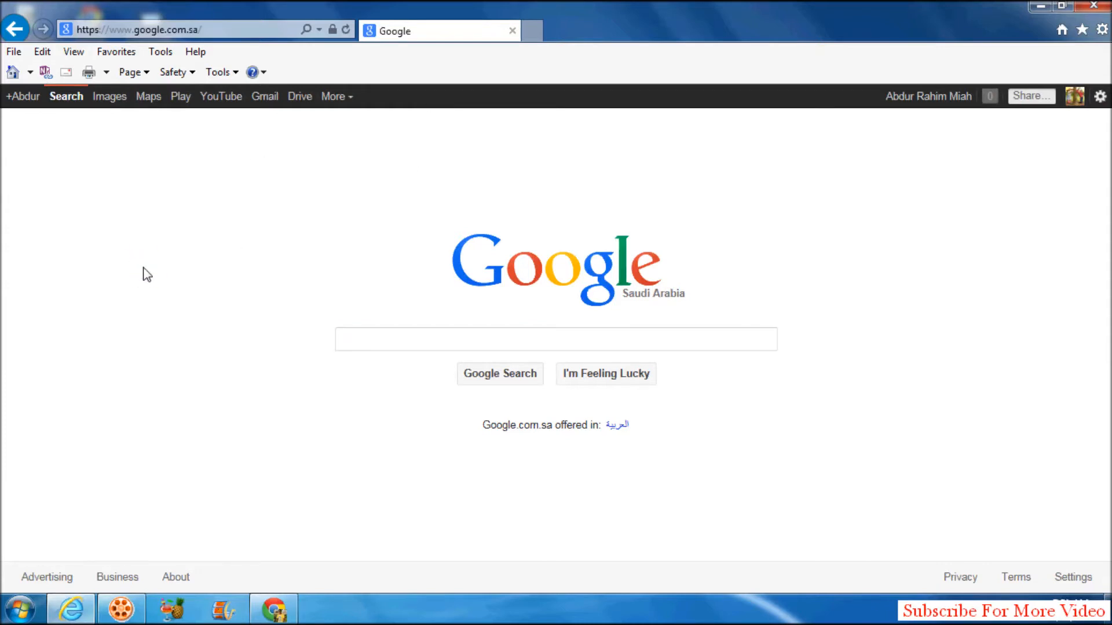